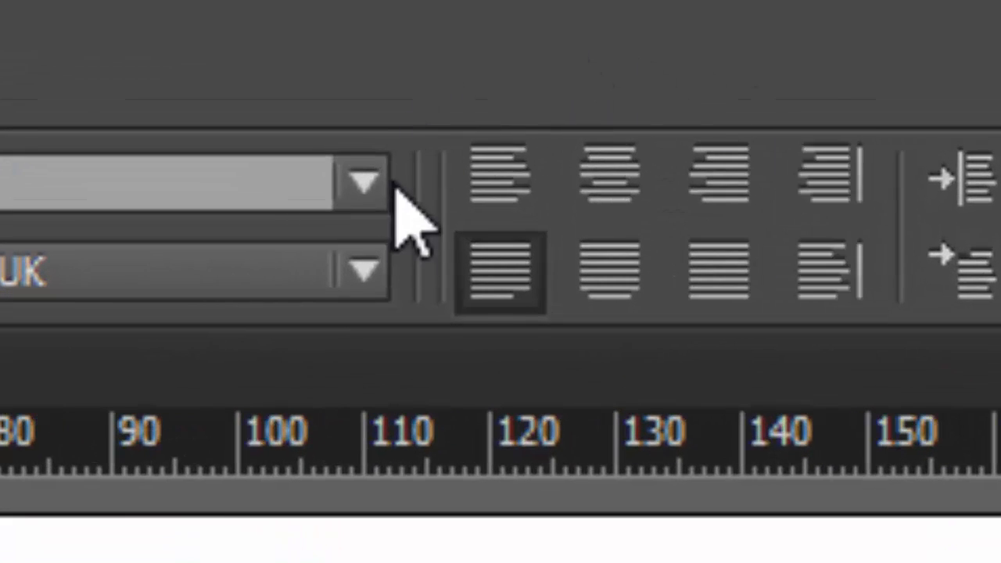
Compare alignments on the paragraphs: left, justified, justified with centred last lines, and full justify.
left_click(501, 178)
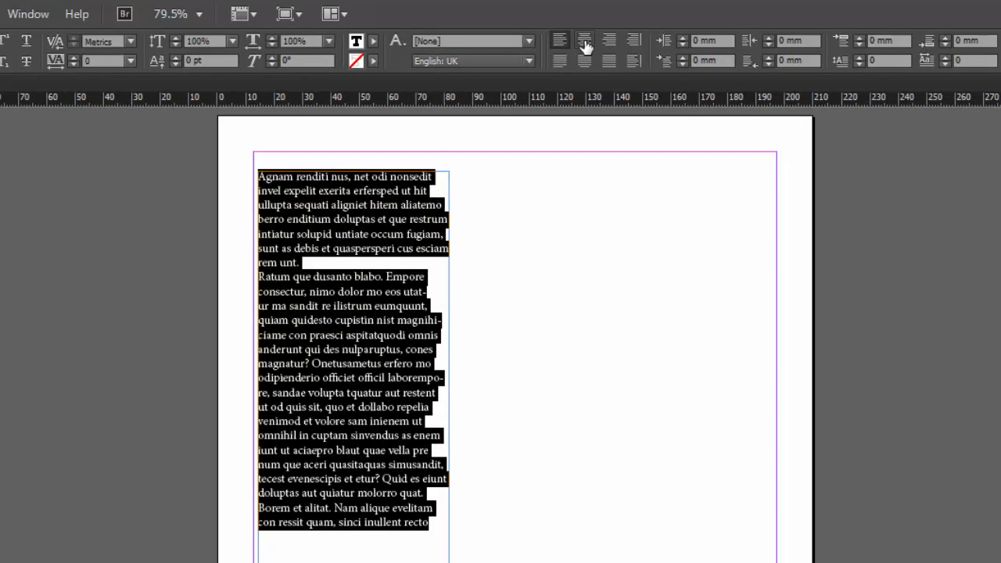
left_click(610, 40)
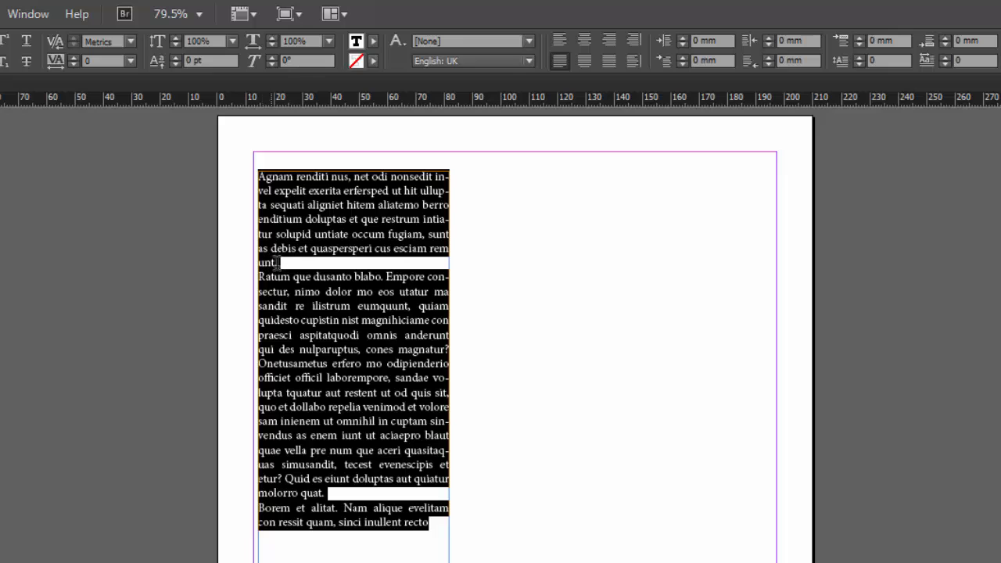
left_click(585, 61)
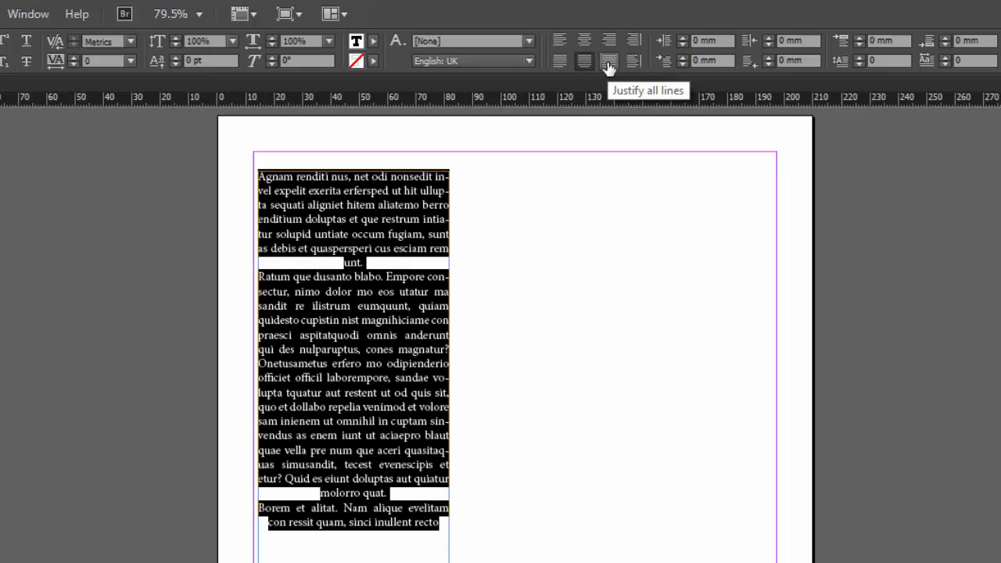
left_click(608, 61)
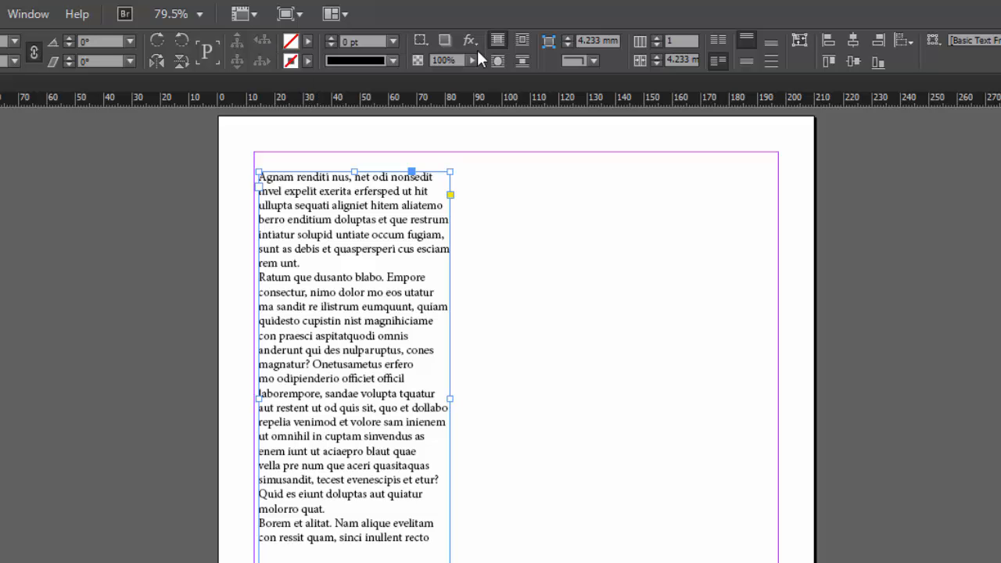
mouse_move(716, 62)
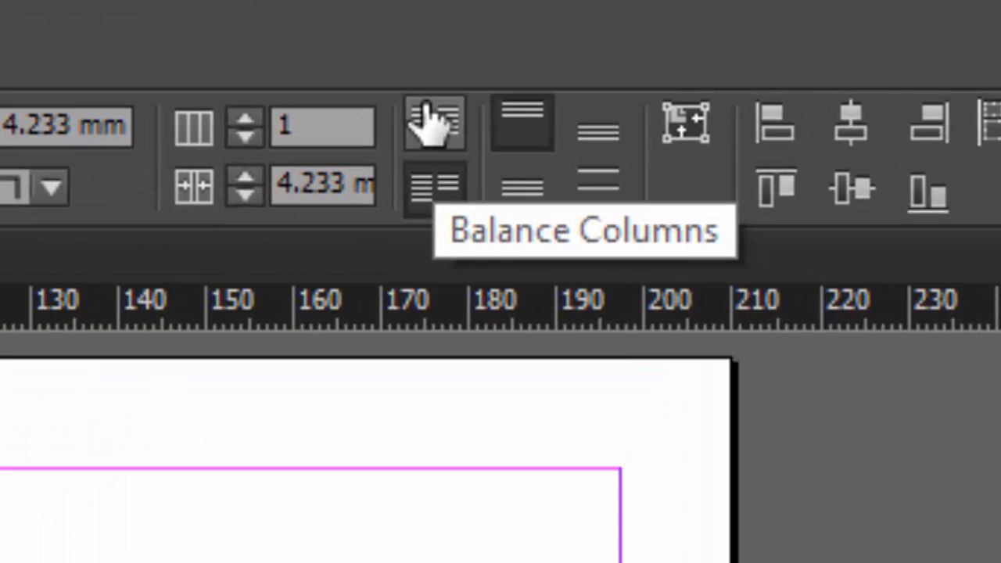
mouse_move(522, 125)
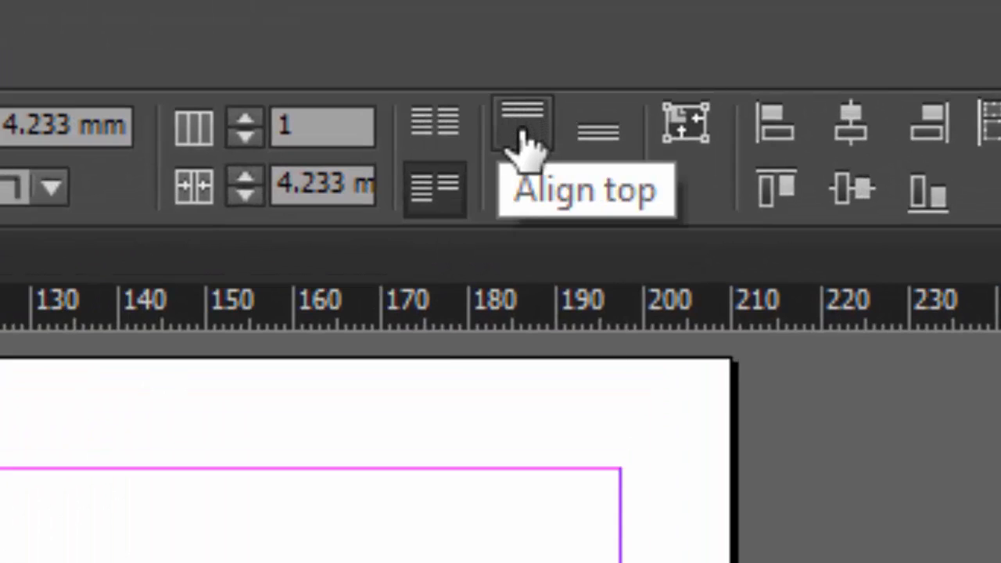
mouse_move(597, 128)
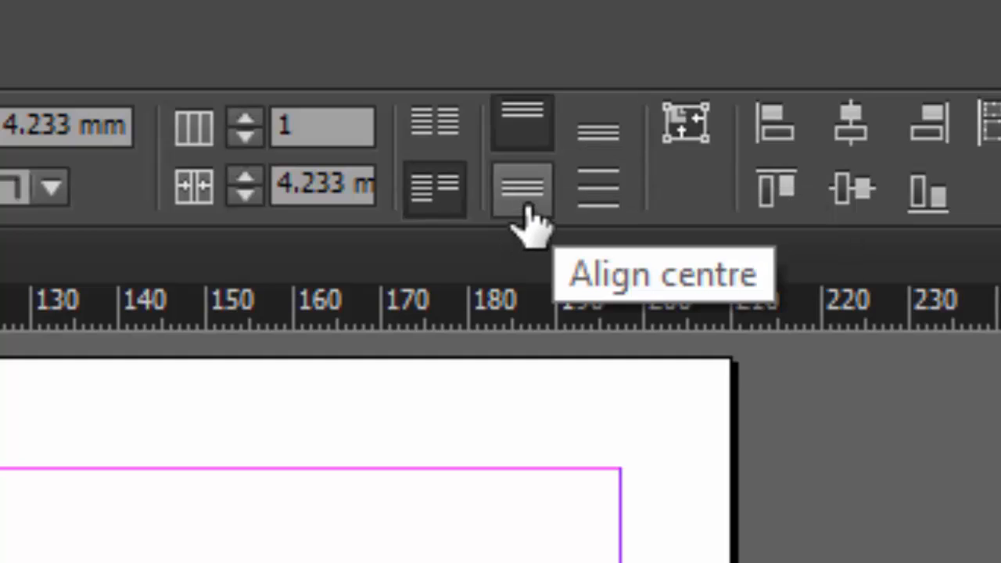
mouse_move(597, 191)
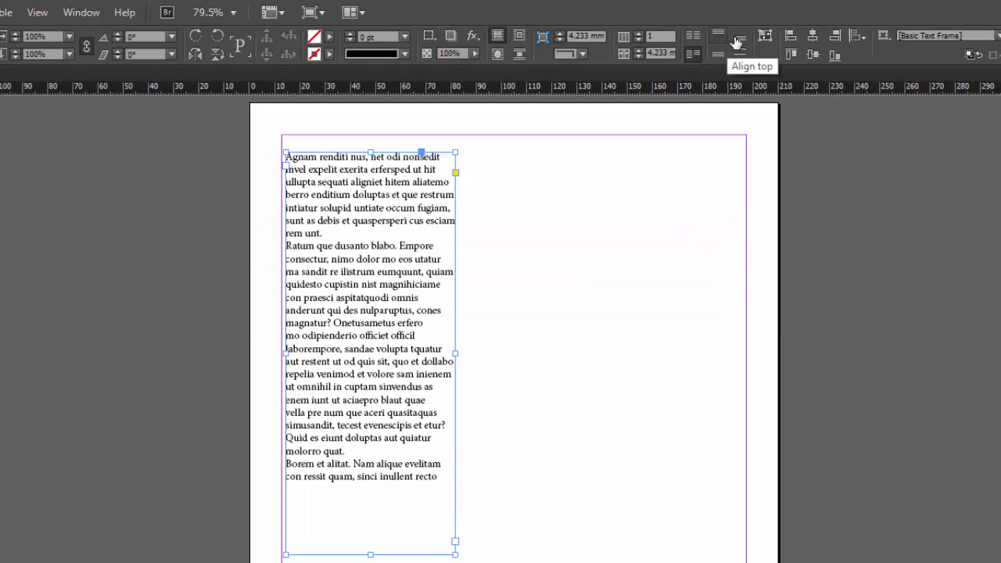
Set the frame's vertical justification to Align bottom, then to Align centre.
left_click(739, 36)
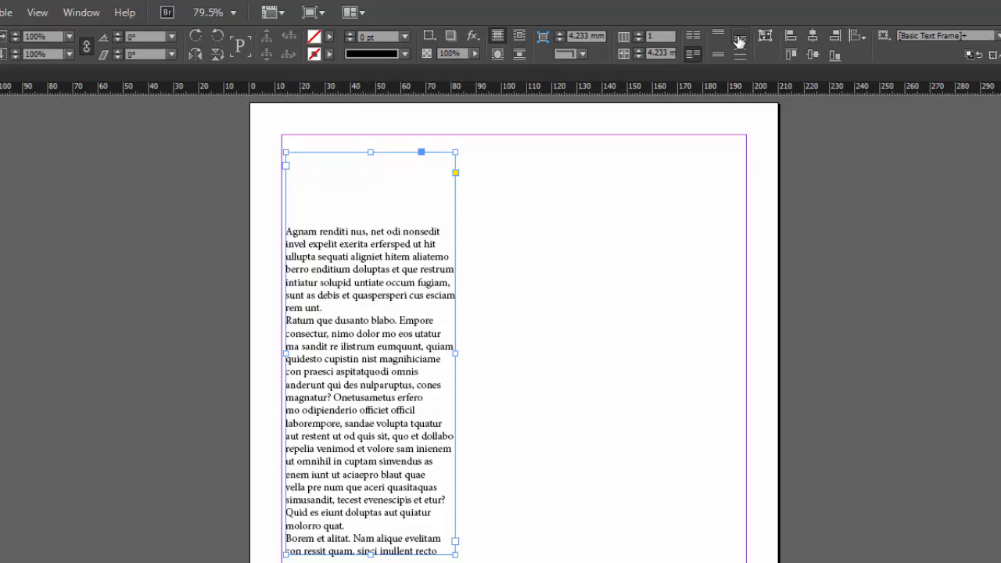
mouse_move(717, 53)
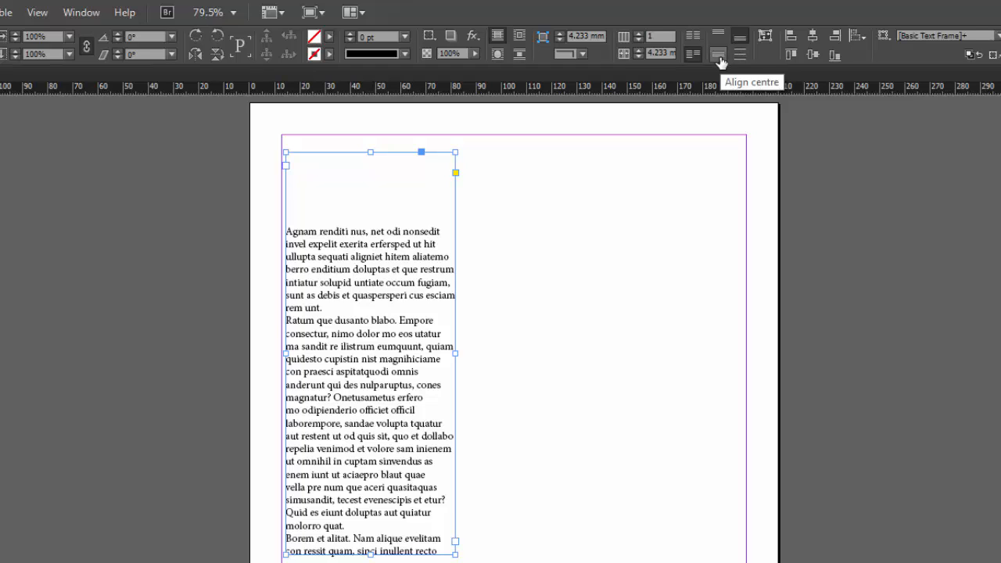
left_click(717, 53)
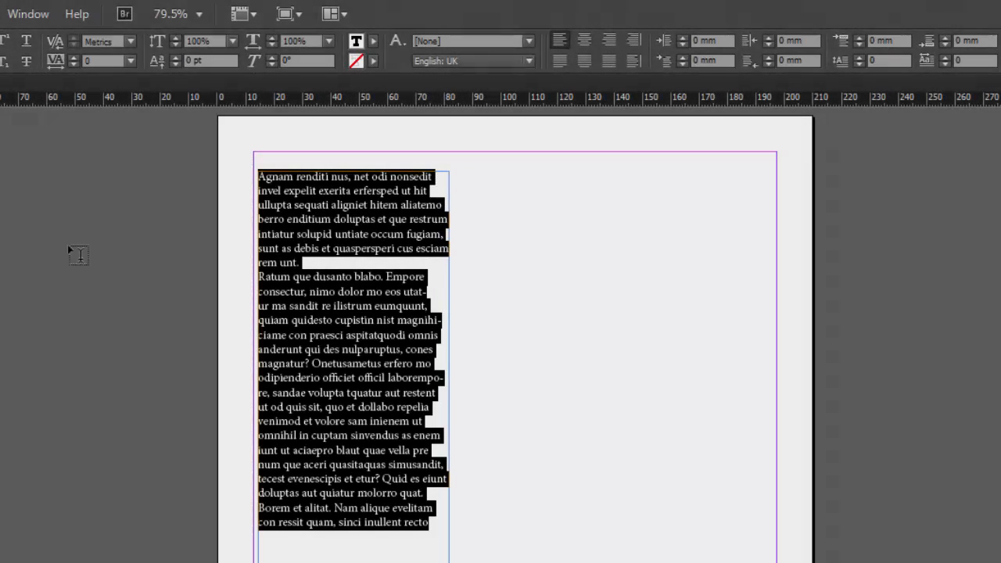
Select all text in the frame and uncheck Hyphenate for the paragraphs.
left_click(429, 292)
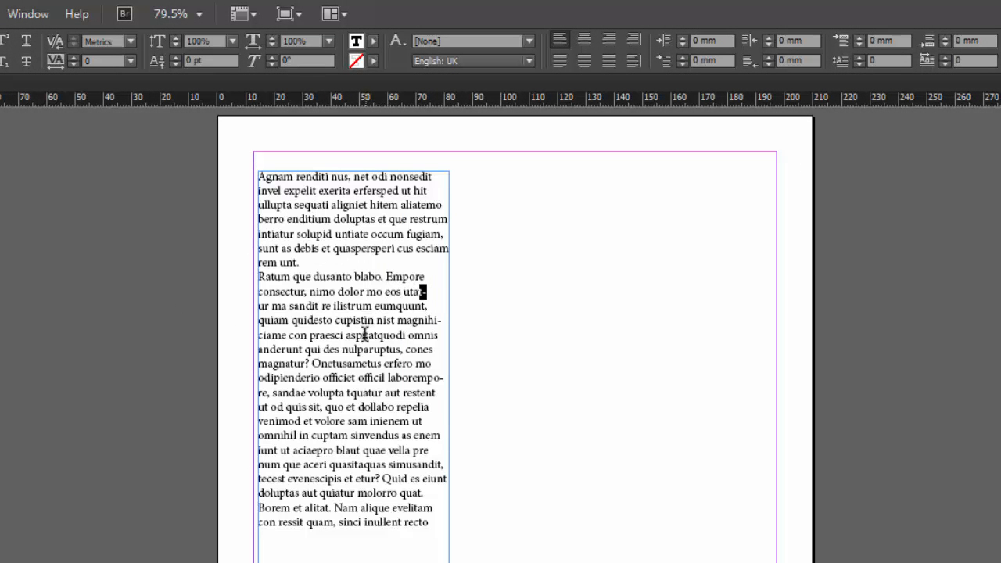
key("ctrl+a")
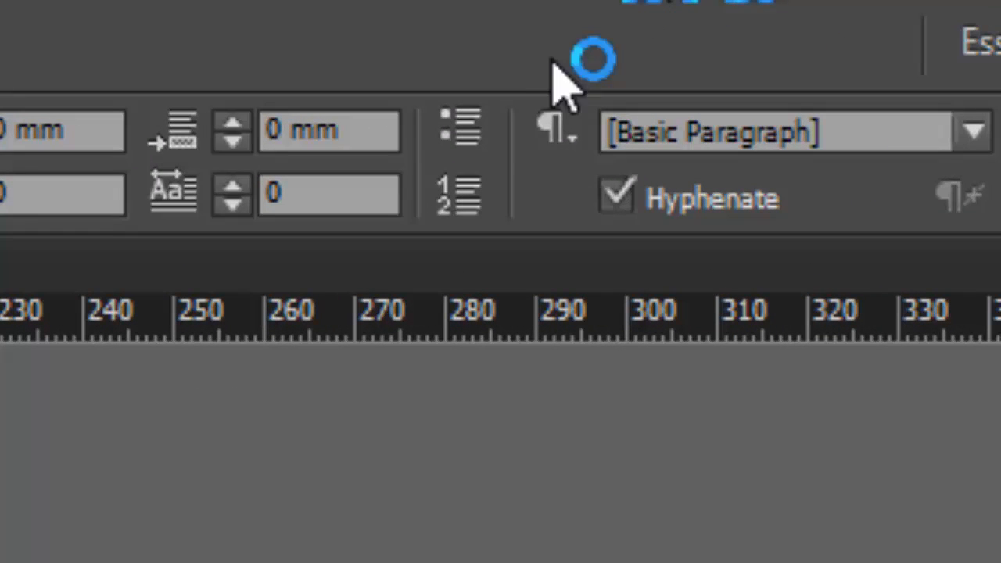
left_click(616, 194)
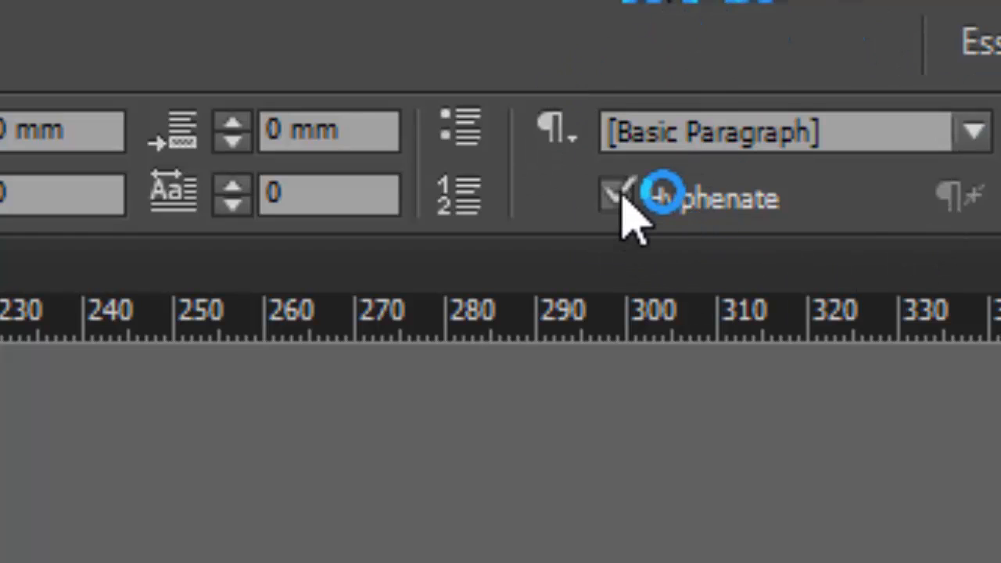